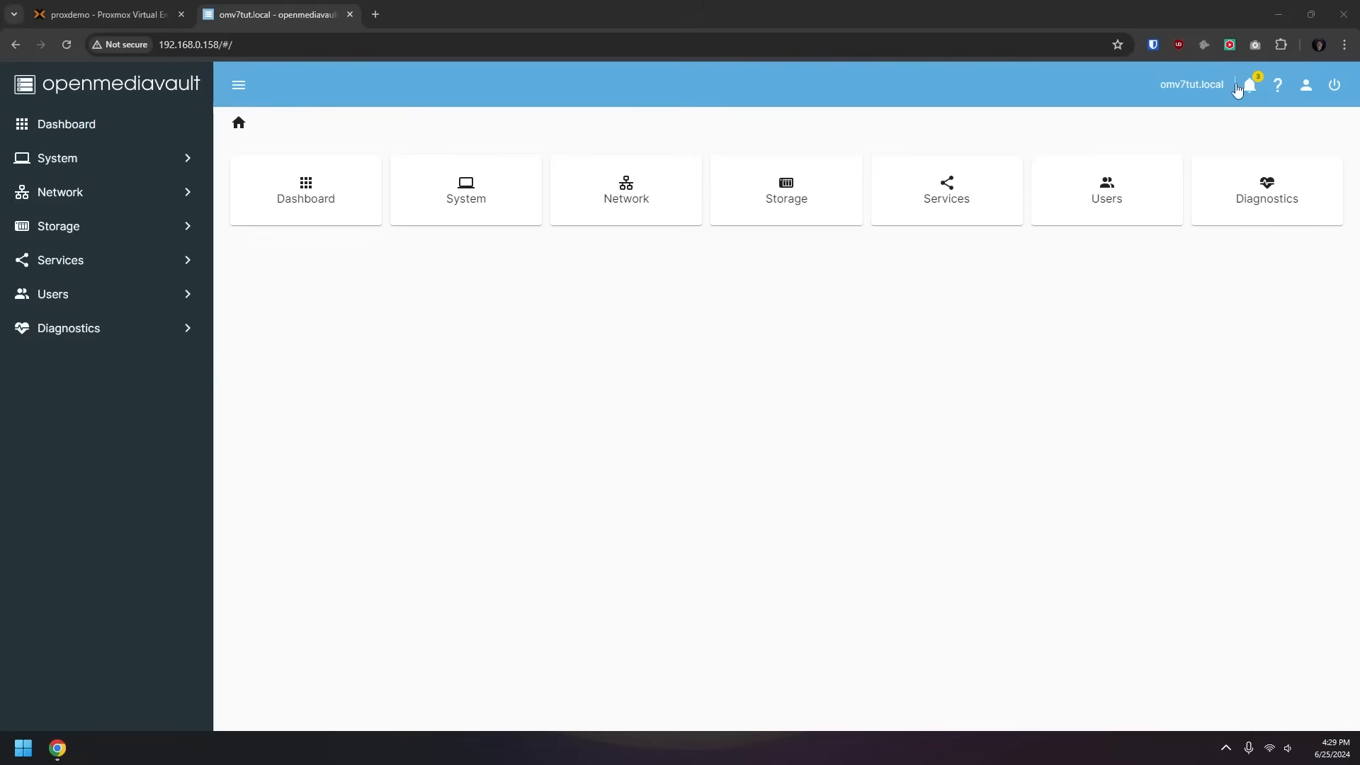
# - Read the system-restart-required notice about package changes, then choose Reboot from the power menu
pyautogui.click(1247, 85)
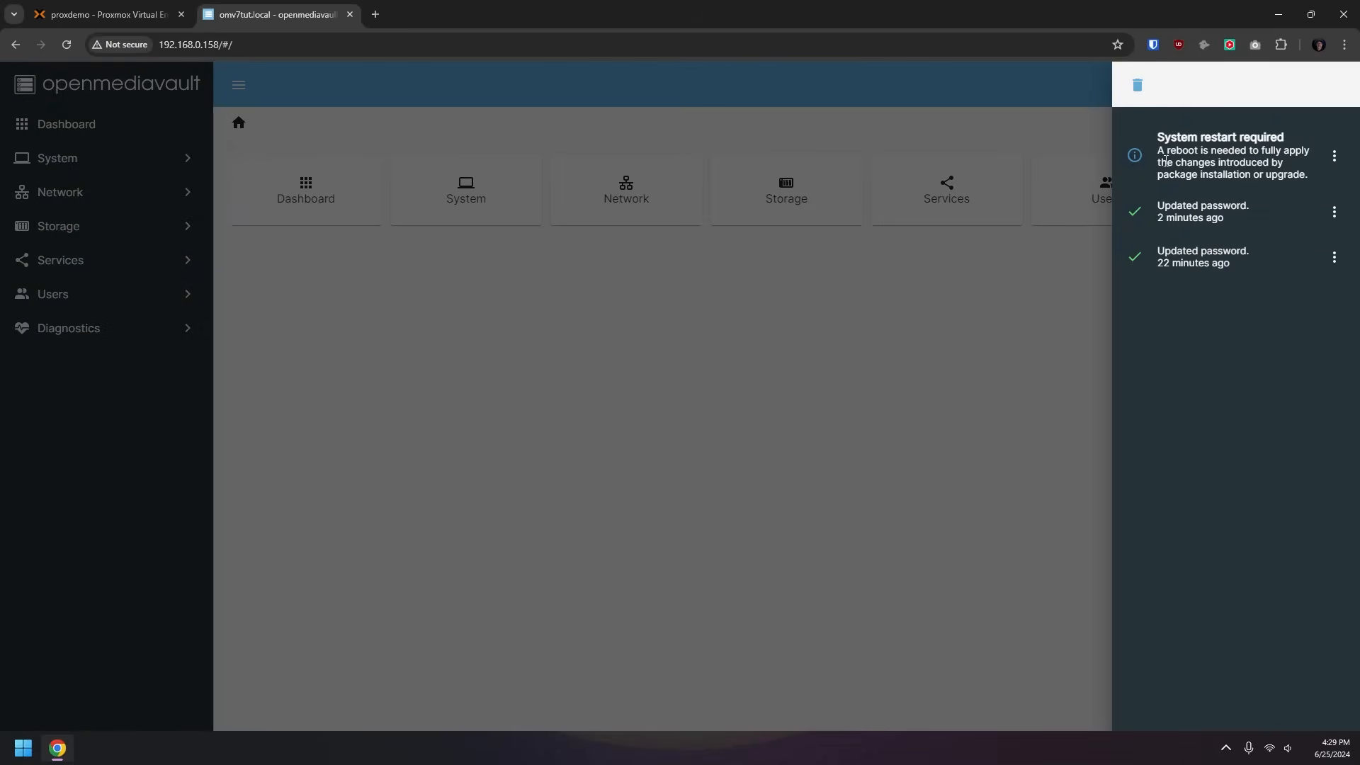
pyautogui.click(1334, 85)
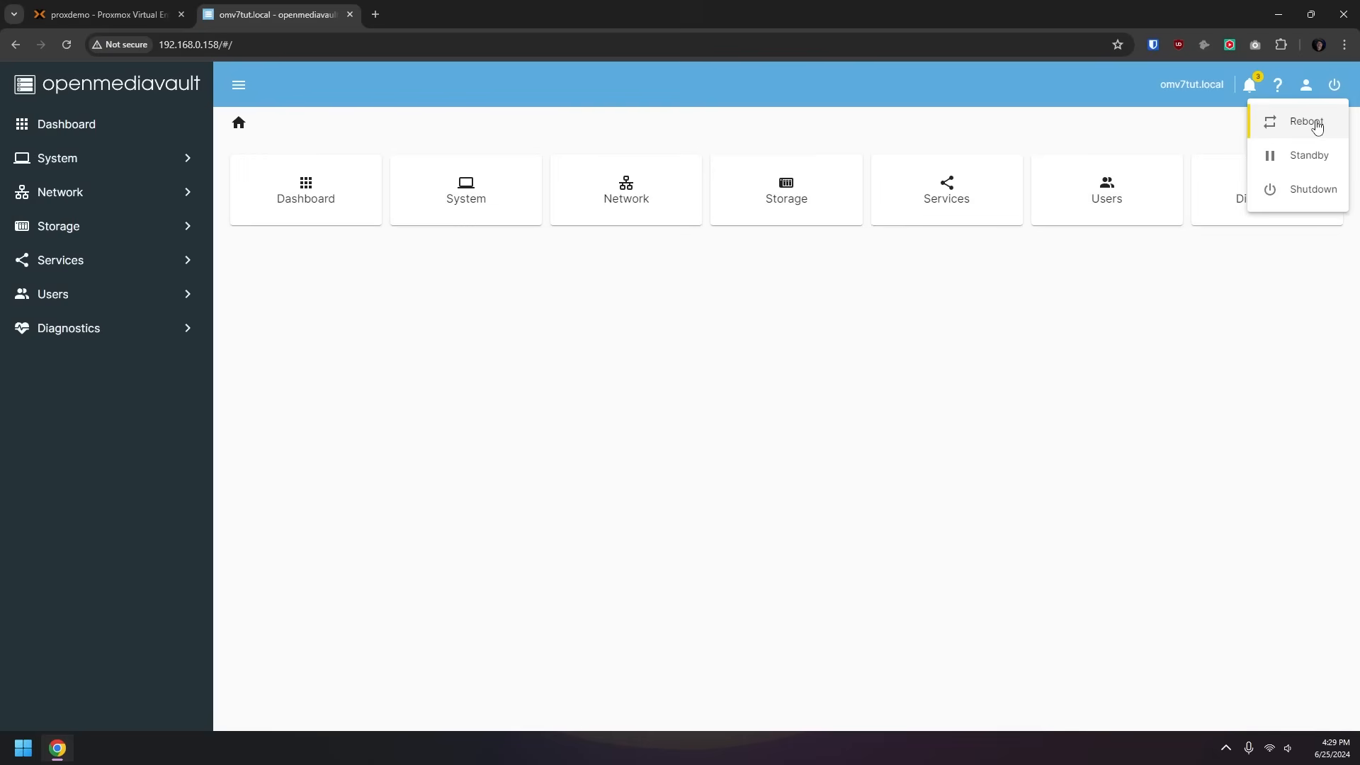
pyautogui.click(1306, 121)
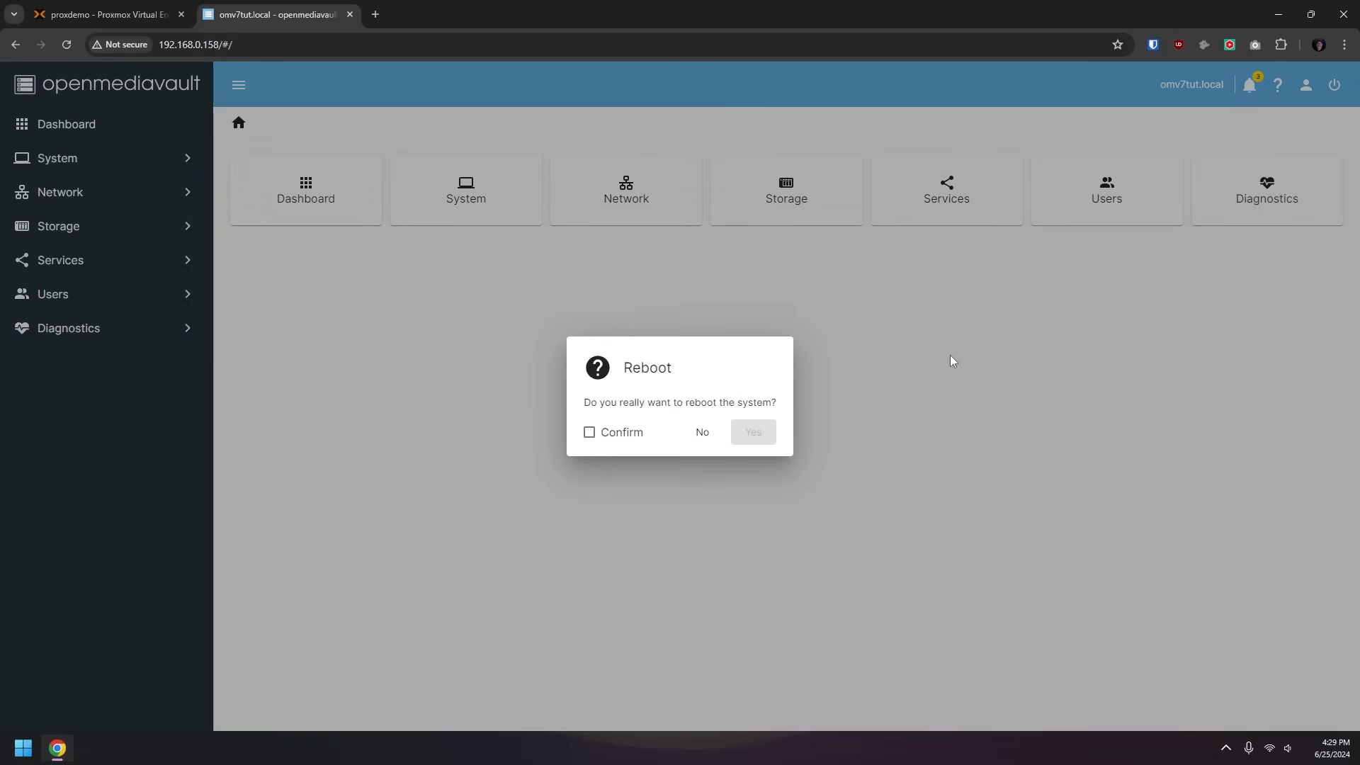